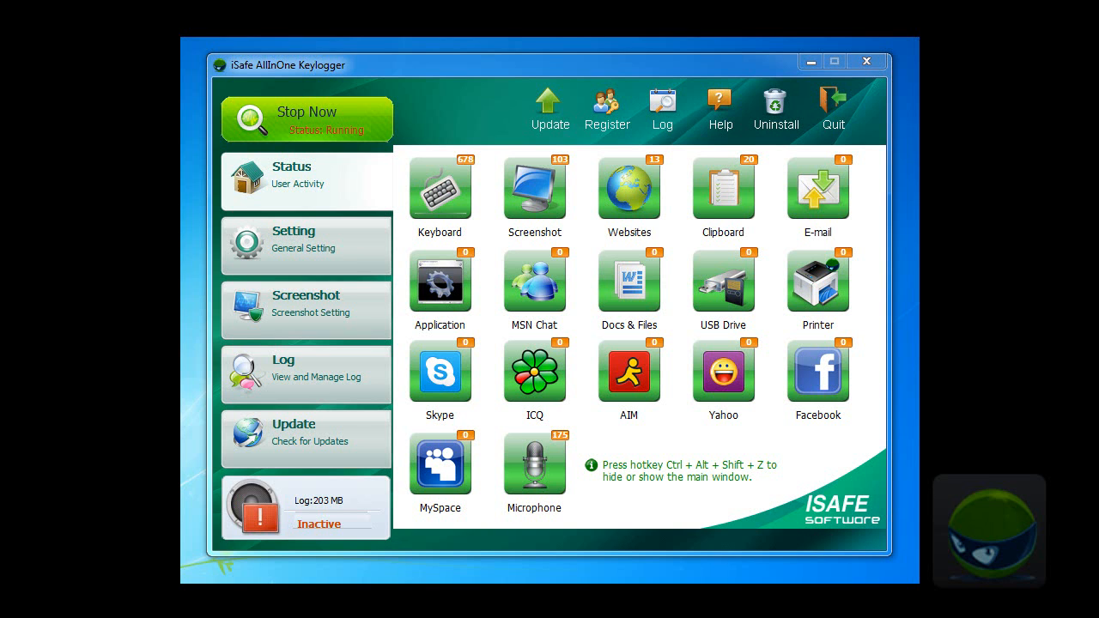
Step: Open General Setting in the left panel to reach the Website recording options
left_click(305, 245)
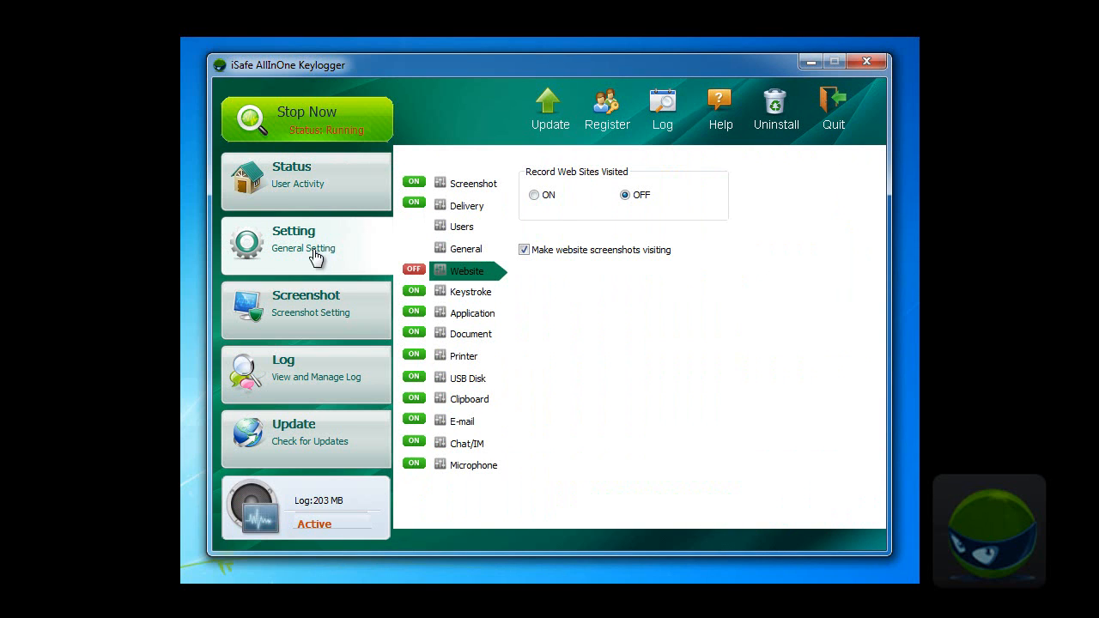
mouse_move(466, 271)
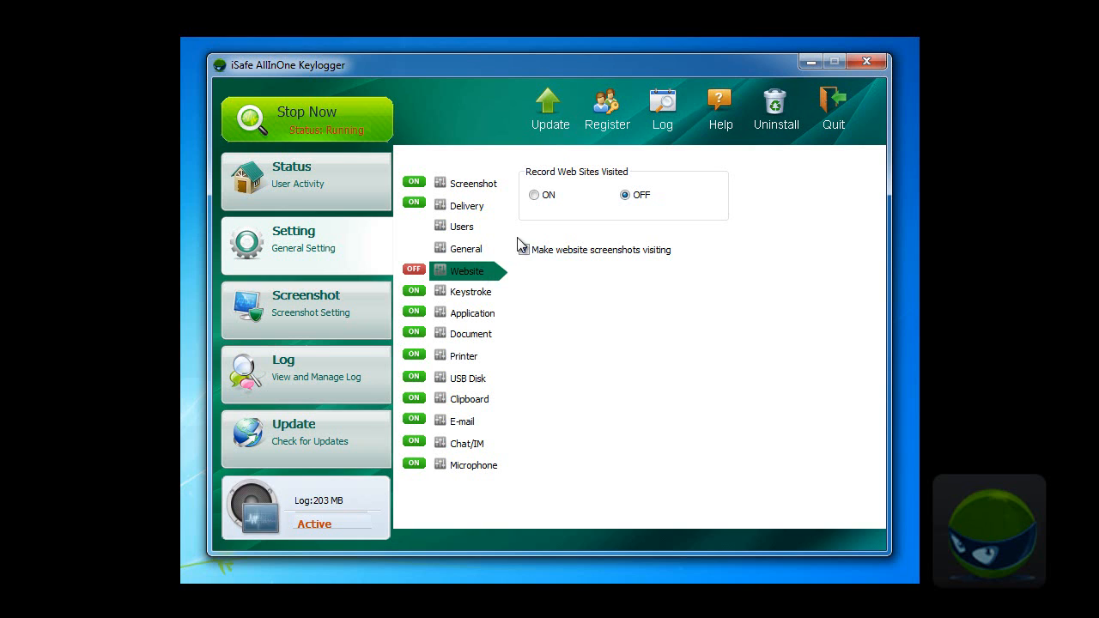
Step: Enable website screenshots and switch Record Web Sites Visited to ON
left_click(524, 249)
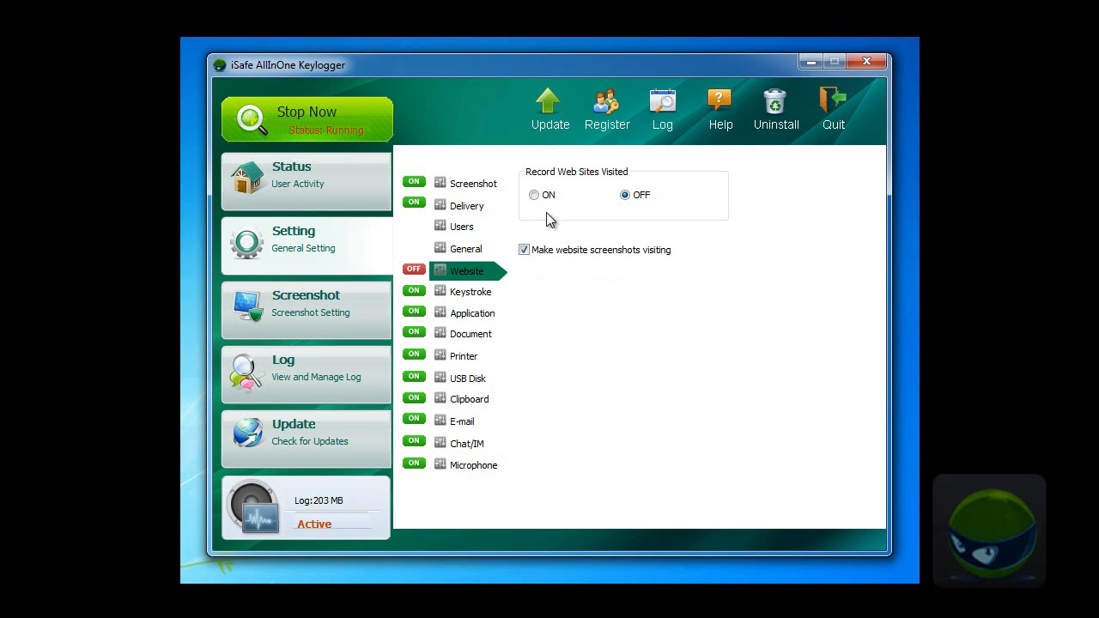
left_click(533, 194)
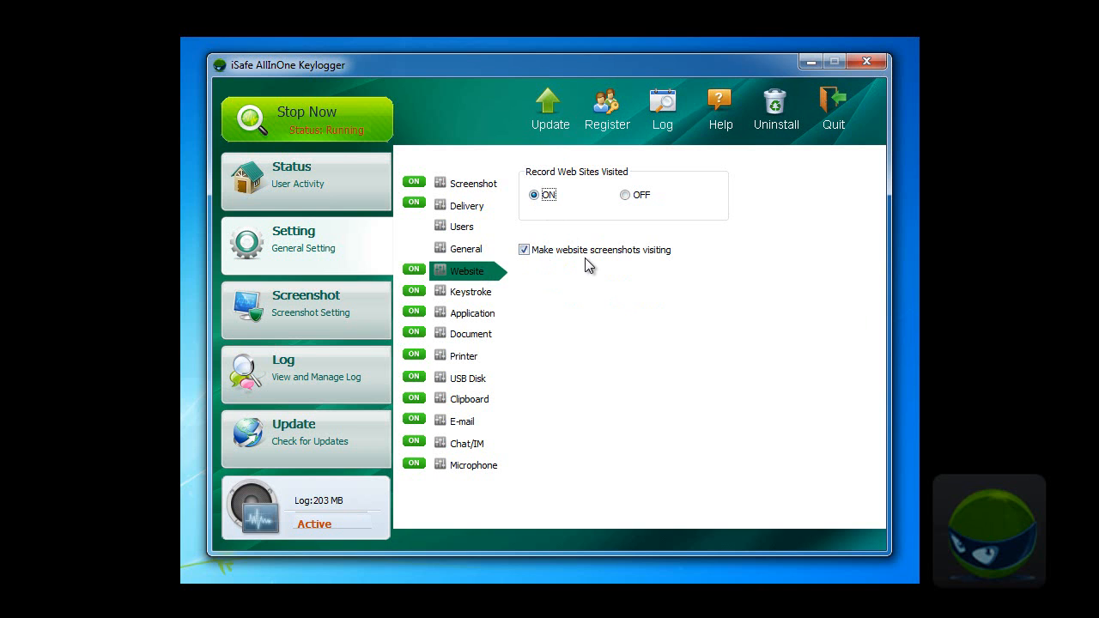
mouse_move(596, 265)
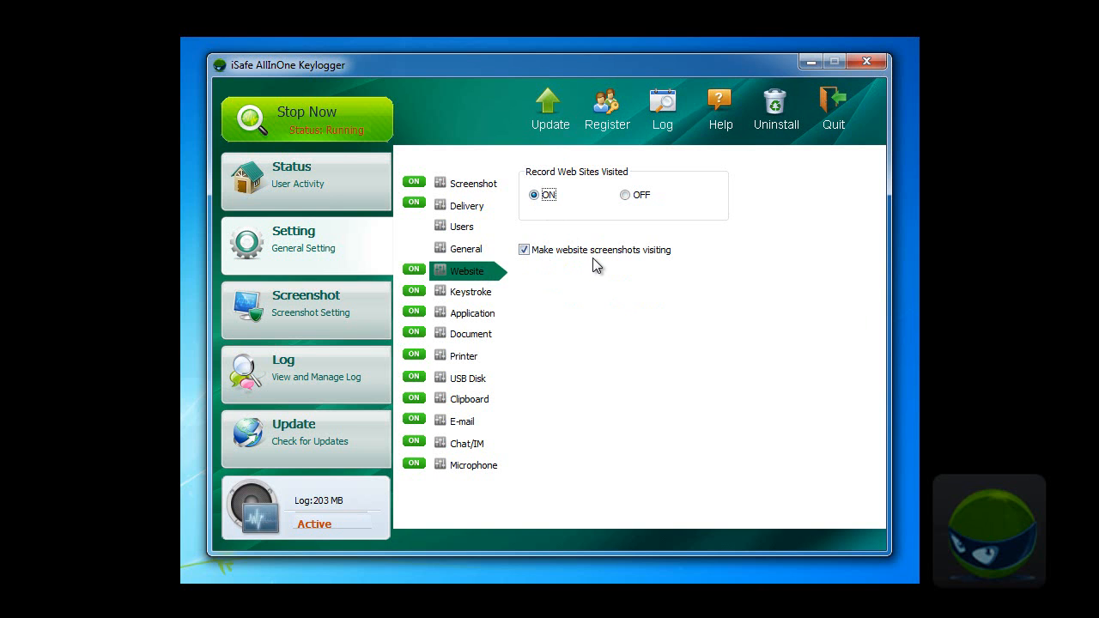
left_click(298, 175)
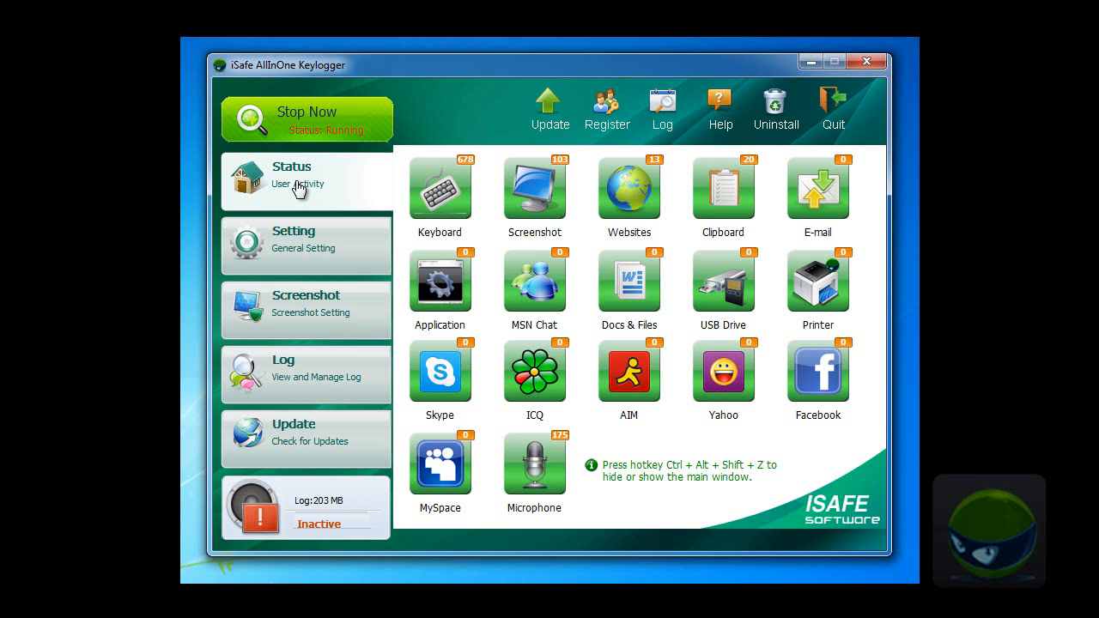
mouse_move(632, 171)
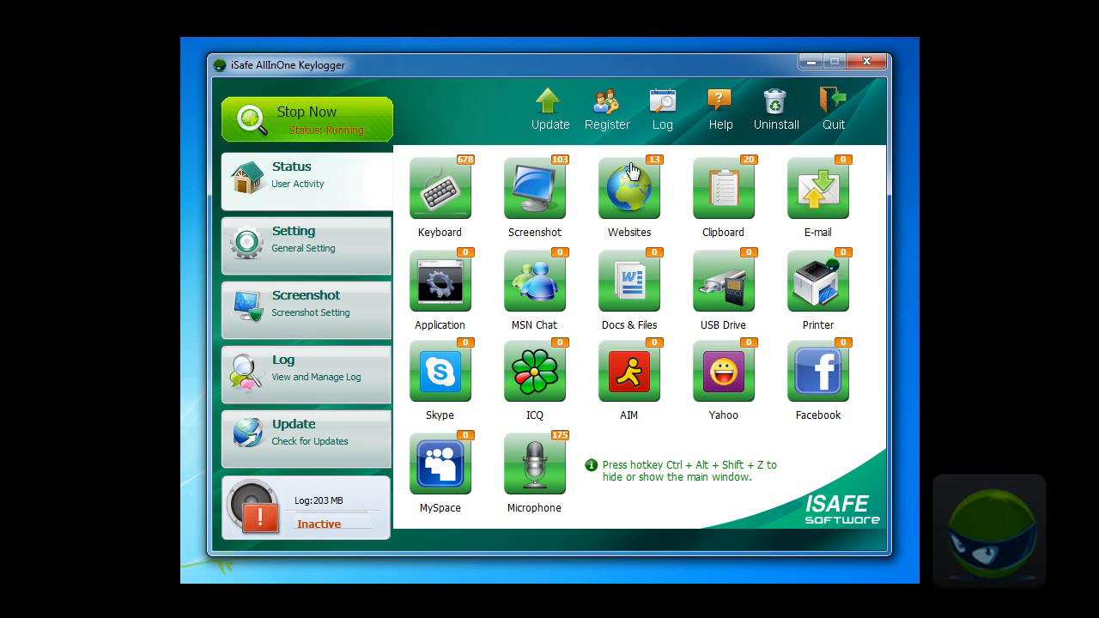
Step: Open Log Manager, expand the user node, and list the Website visit records
left_click(662, 108)
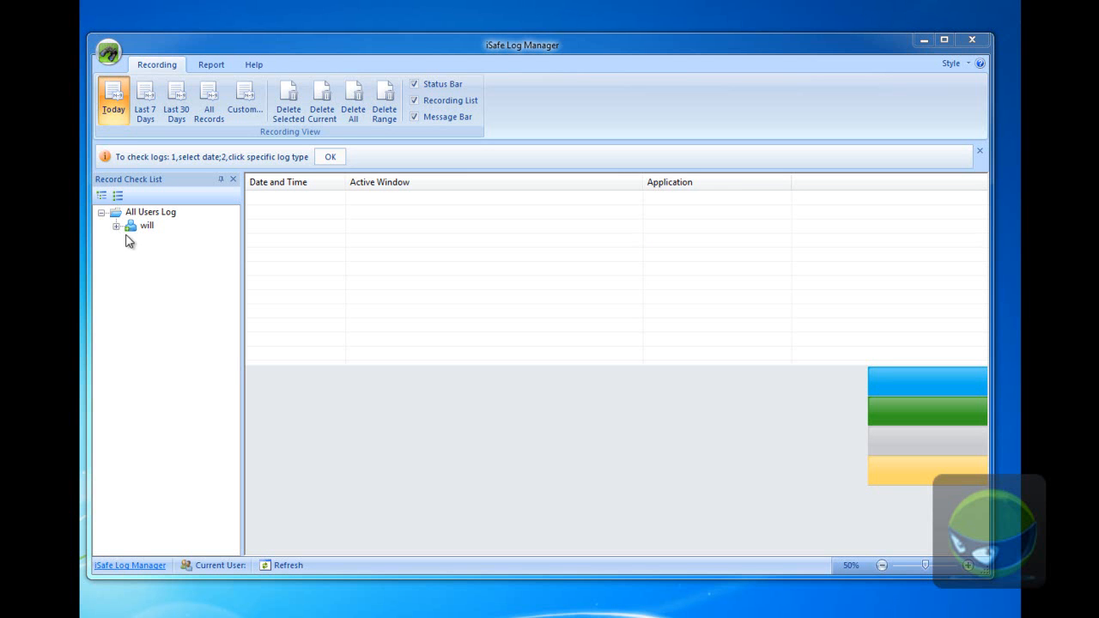
left_click(117, 225)
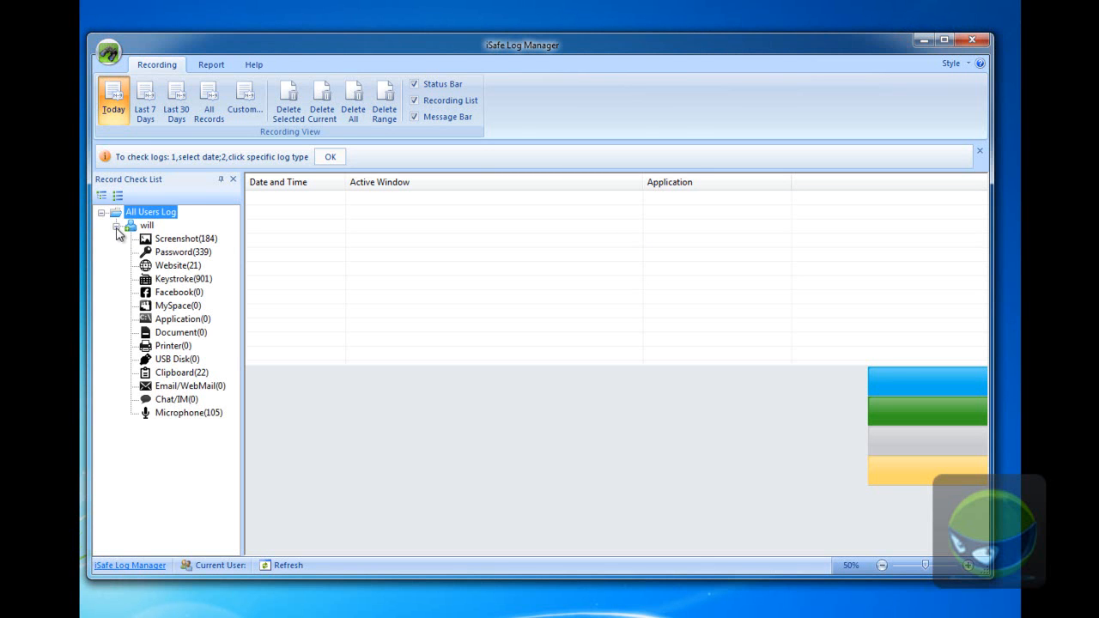
left_click(178, 265)
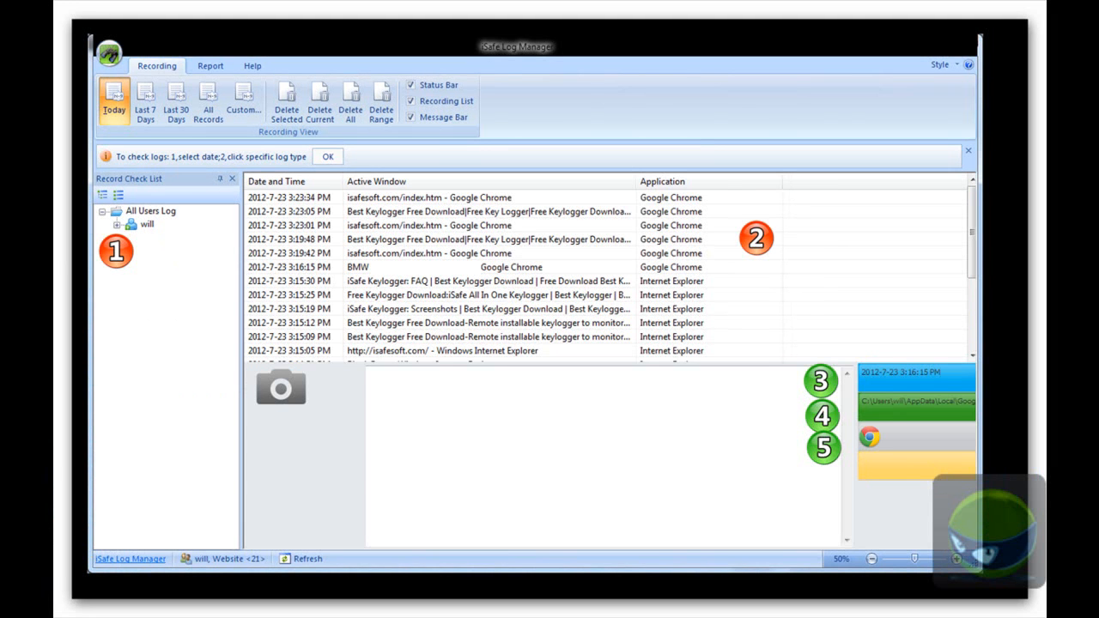